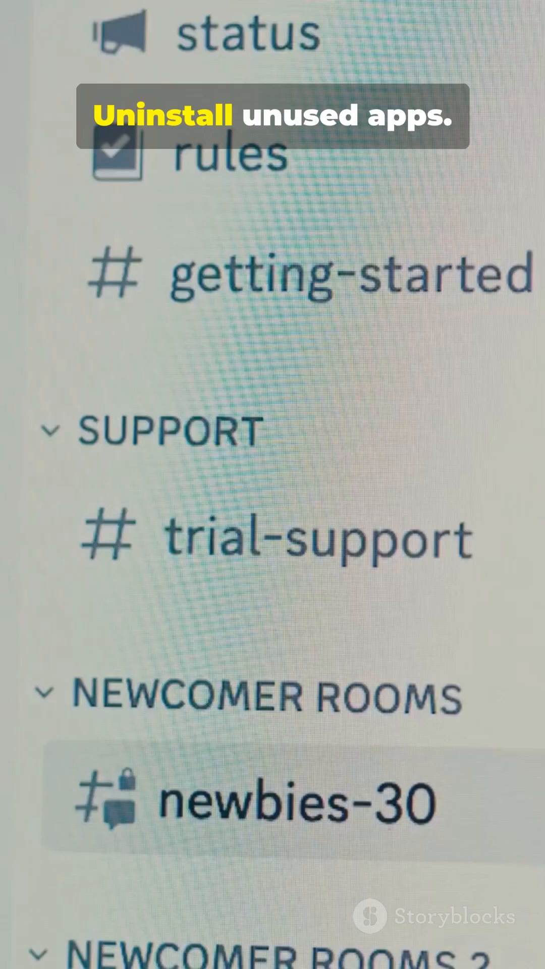
{"action": "scroll", "scroll_direction": "down", "scroll_amount": 3}
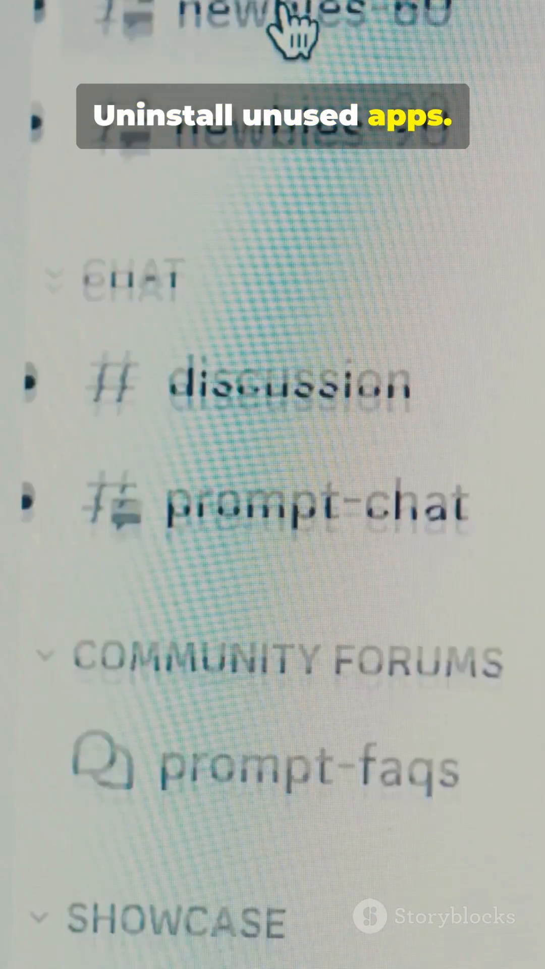